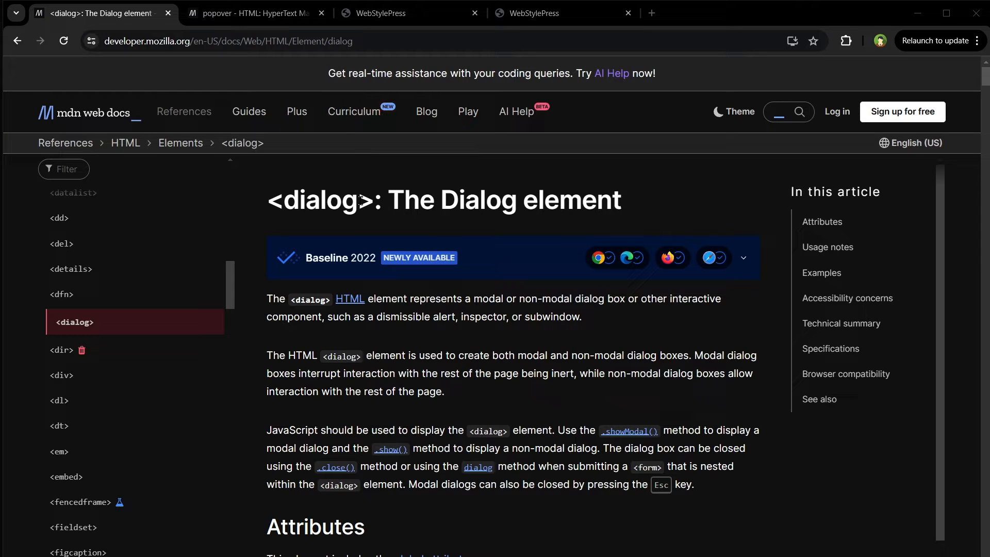
mouse_move(919, 198)
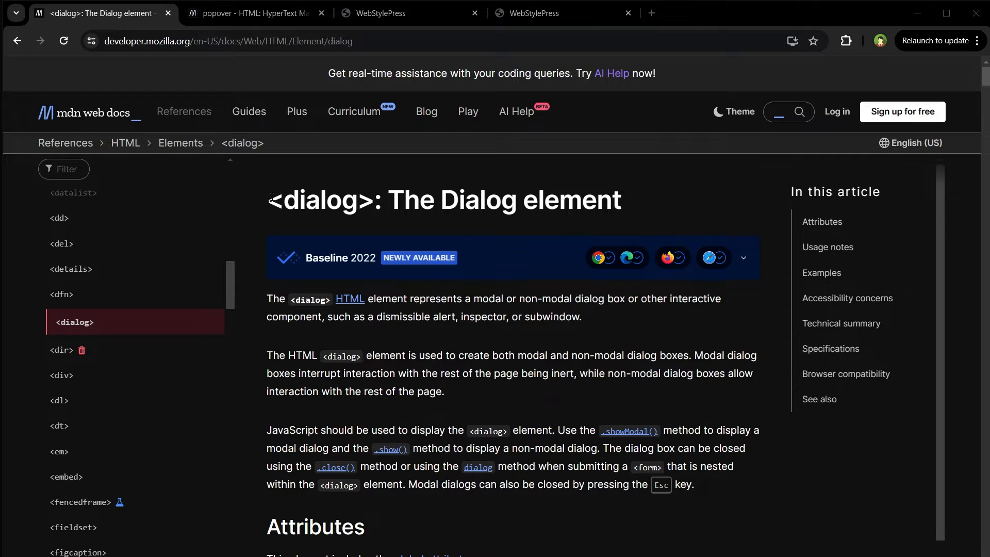
Step: Highlight the dialog element's description, then view the MDN popover attribute reference page
left_click_drag(267, 298, 581, 317)
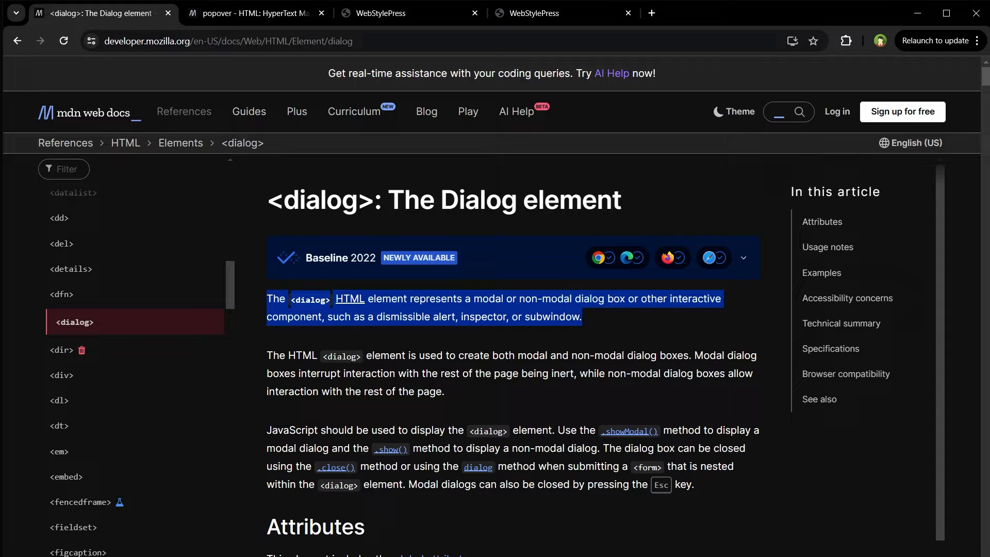
left_click(252, 13)
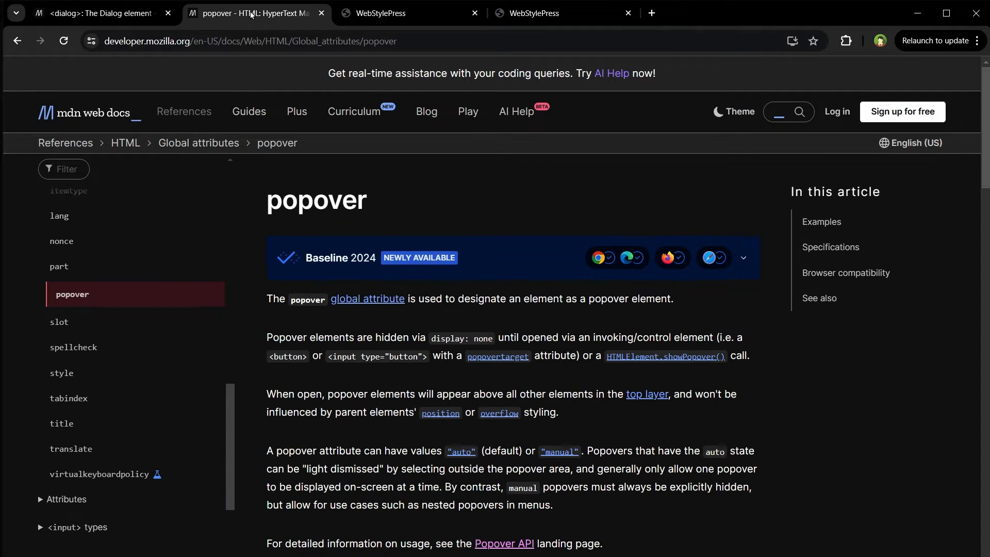
left_click_drag(266, 199, 279, 338)
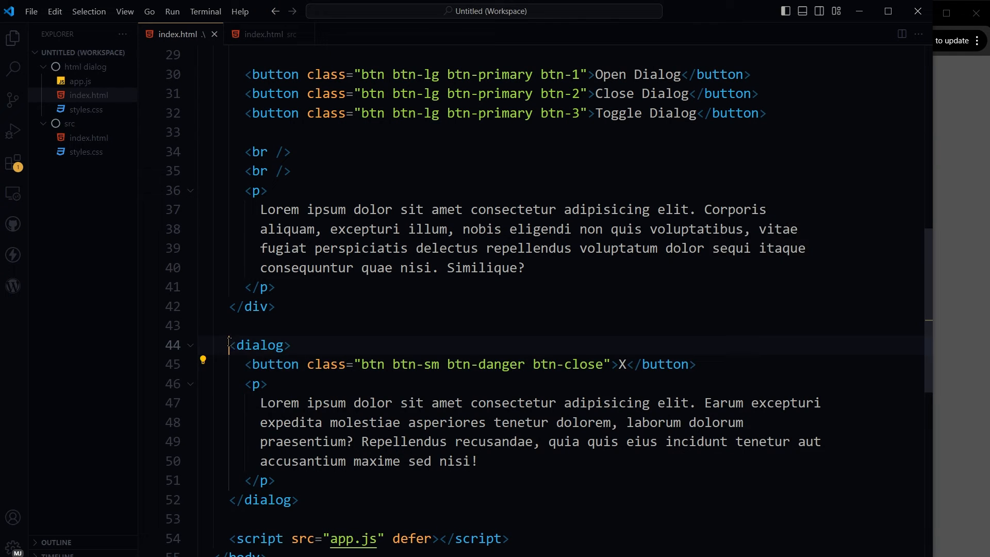
left_click_drag(229, 345, 297, 499)
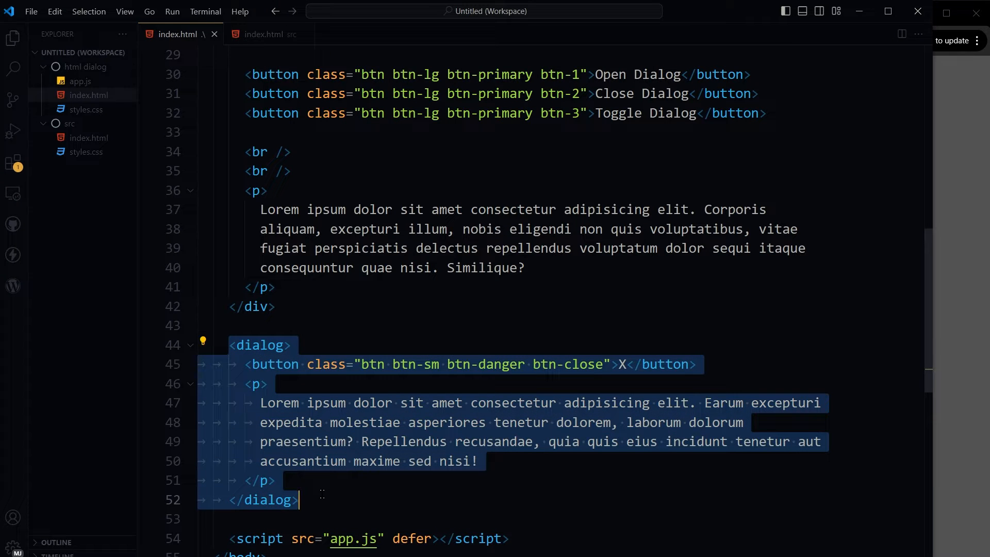
left_click(79, 81)
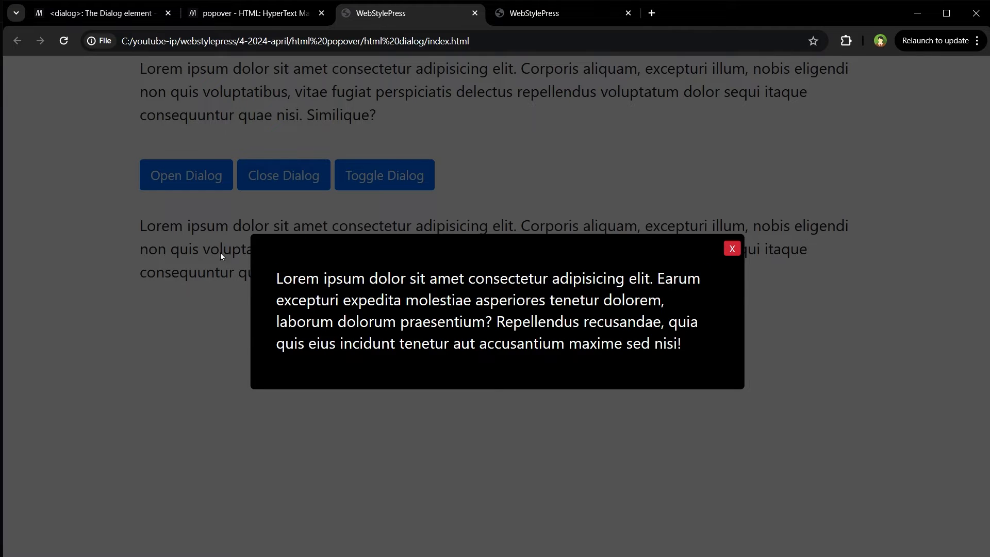
left_click_drag(277, 277, 444, 342)
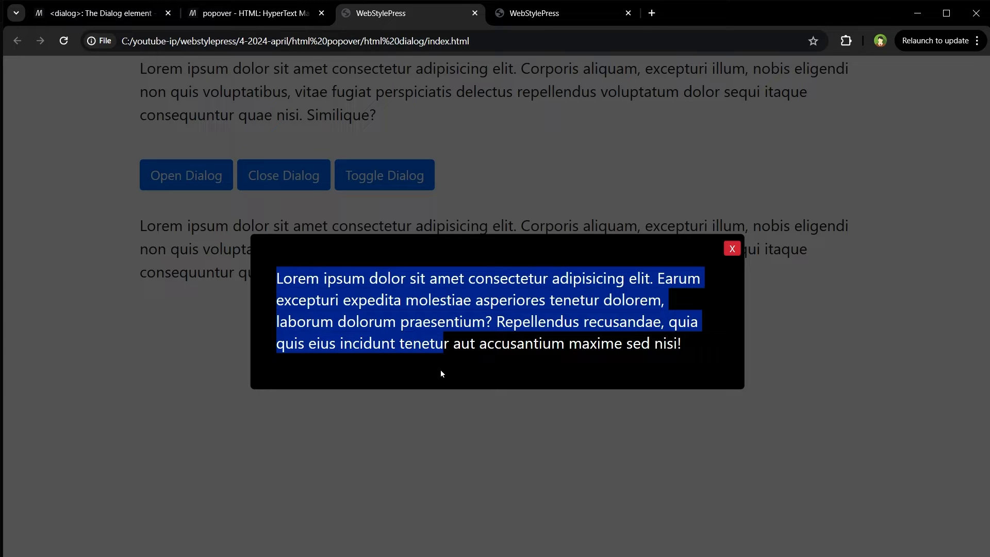
mouse_move(813, 306)
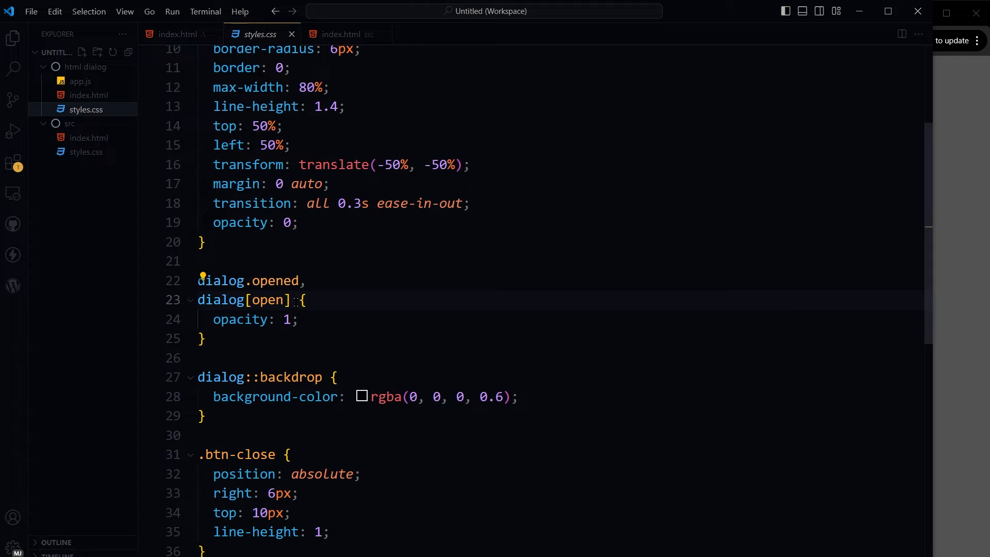
double_click(243, 299)
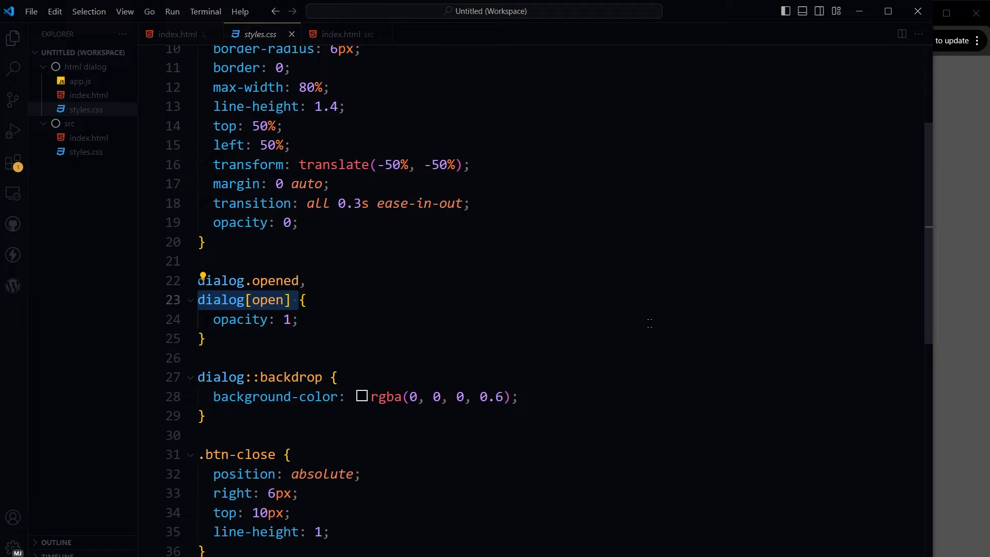
left_click(177, 34)
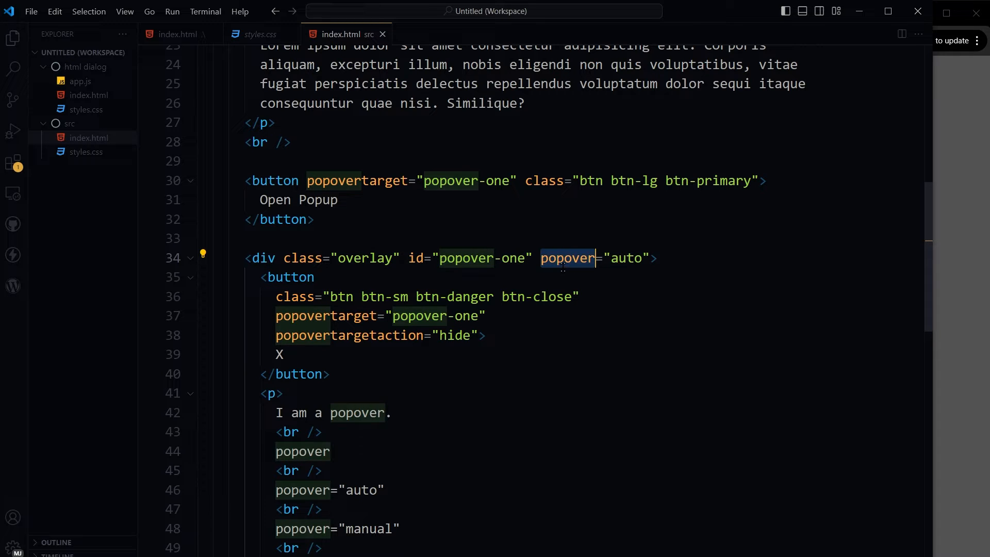
left_click(620, 258)
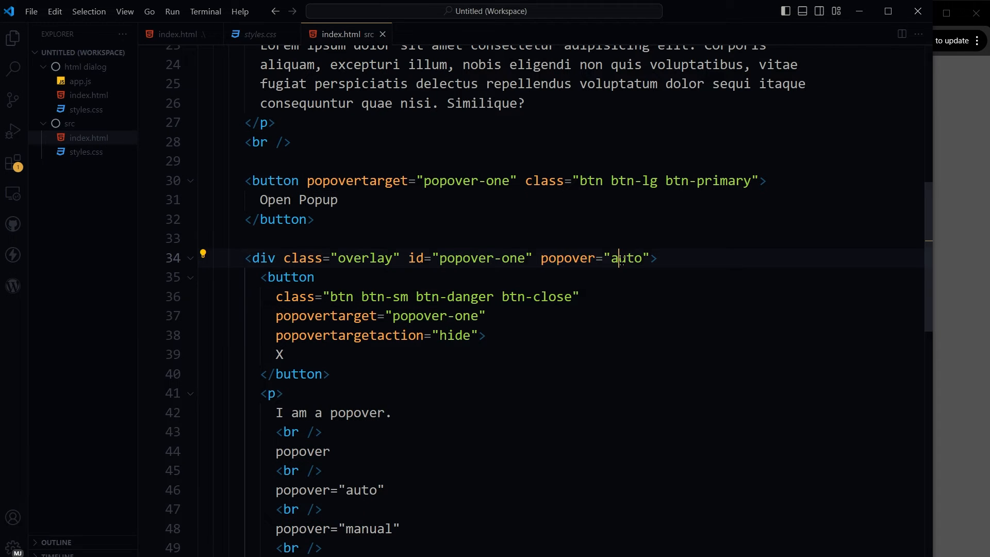
type("man")
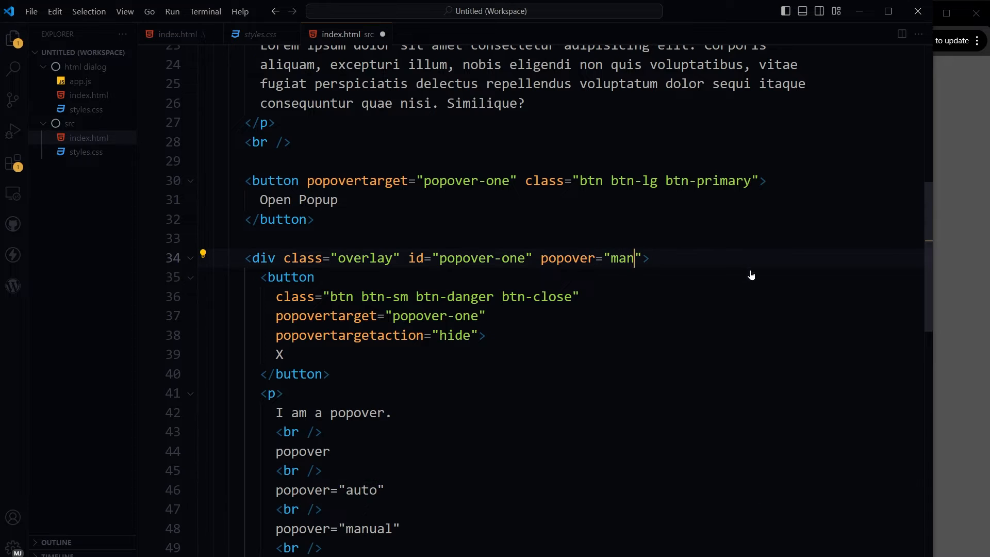
type("auto")
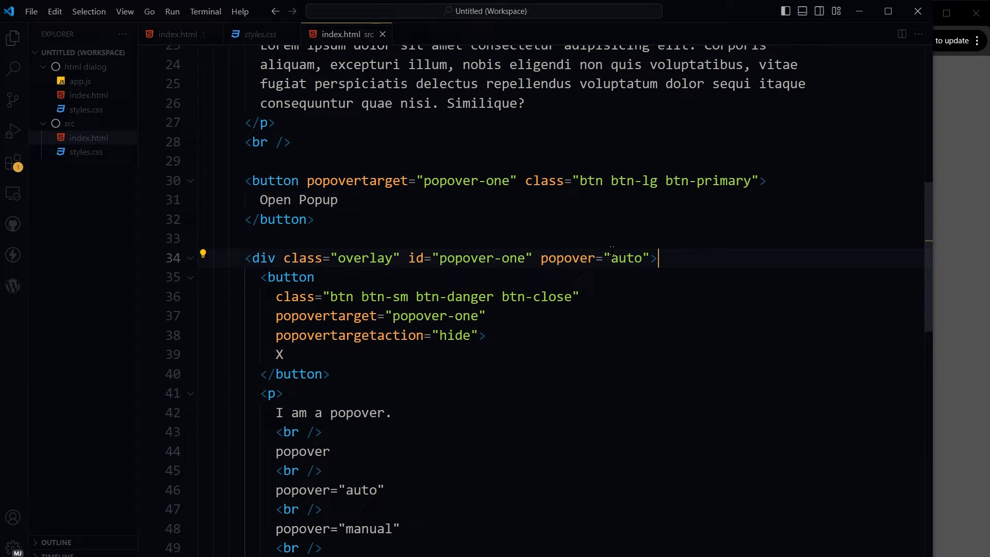
double_click(567, 258)
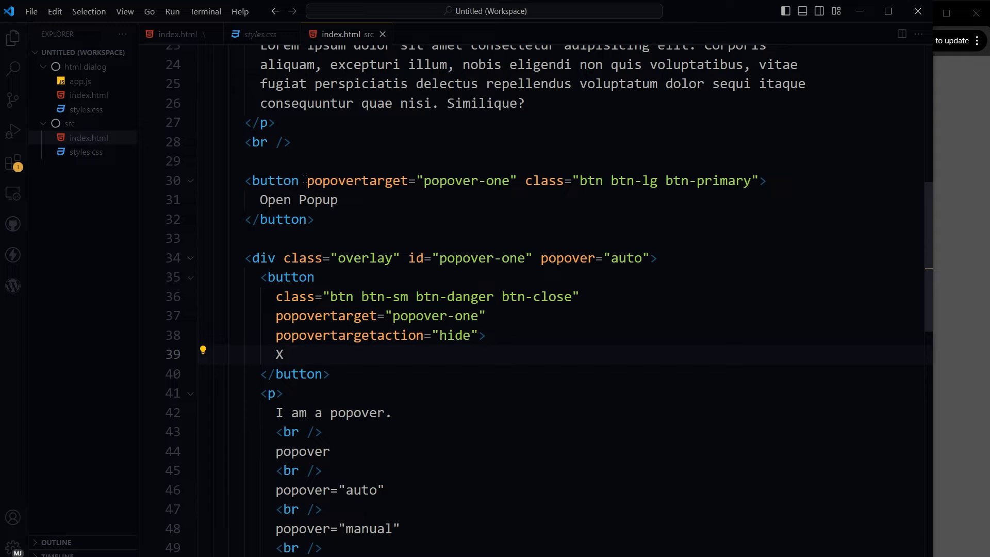
double_click(357, 181)
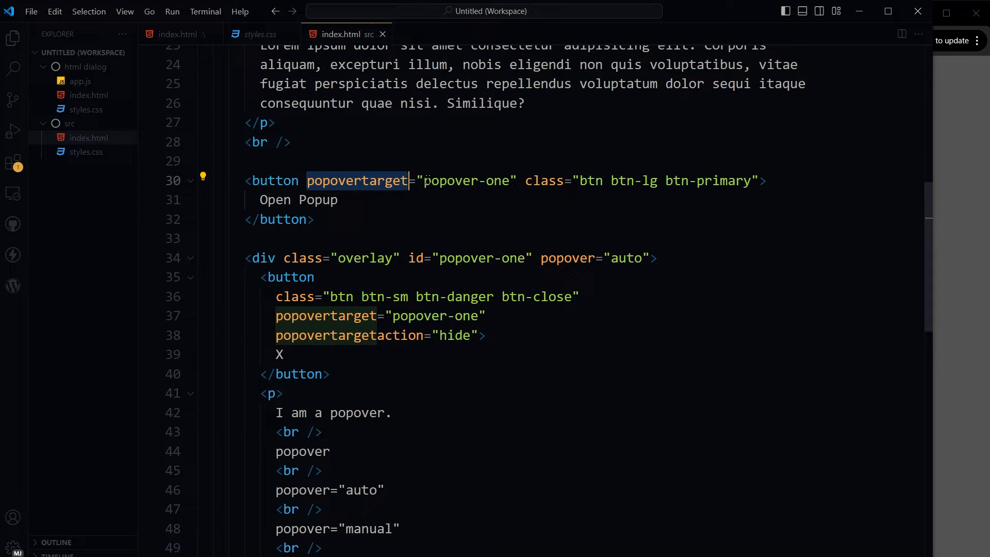
double_click(467, 180)
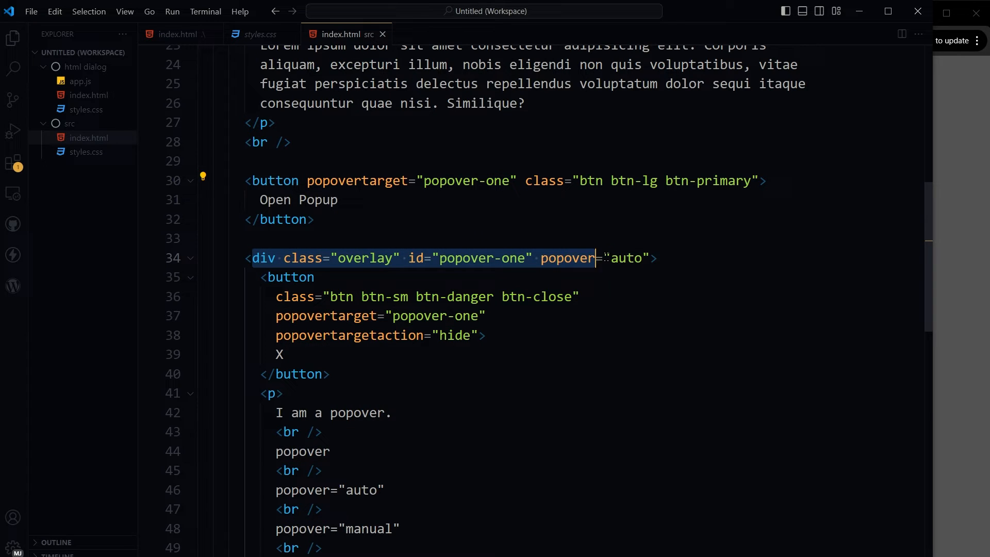
double_click(568, 258)
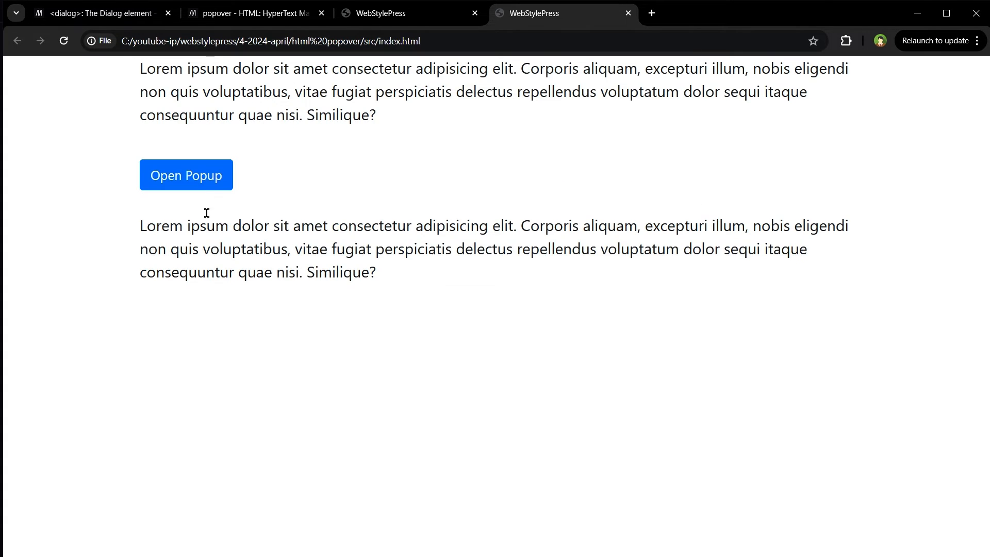
Step: Open the popover demo's dark popup over the dimmed page via the Open Popup button
left_click(186, 175)
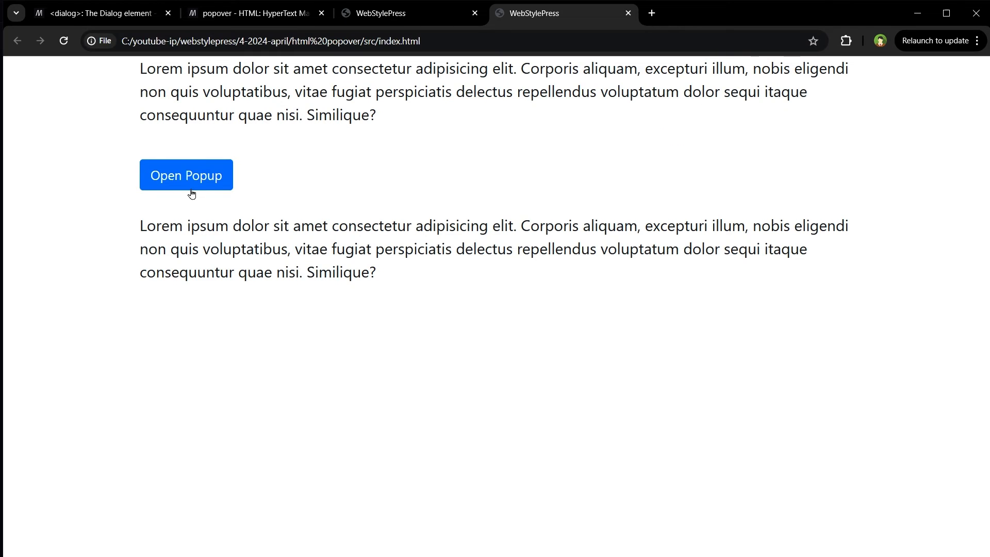
mouse_move(813, 328)
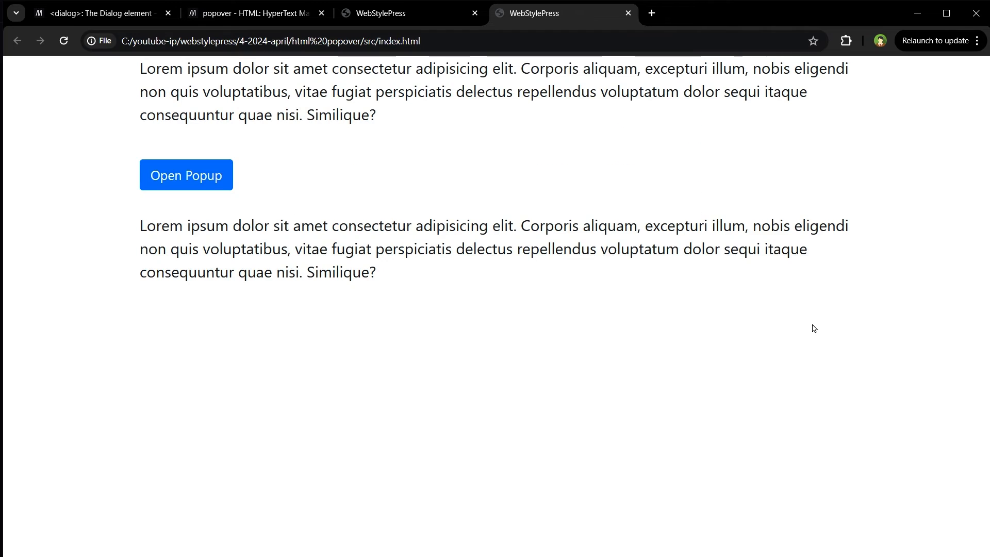
left_click(186, 174)
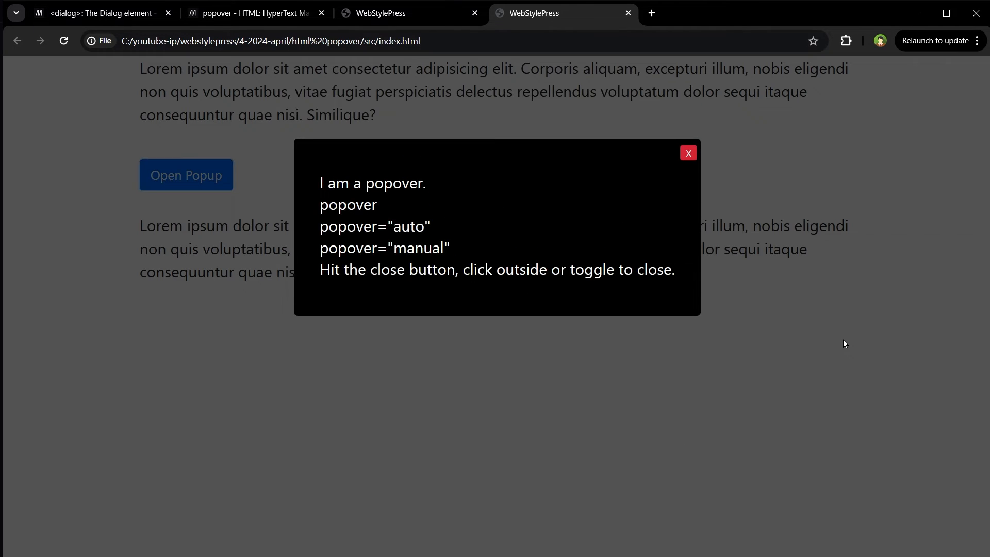
mouse_move(225, 194)
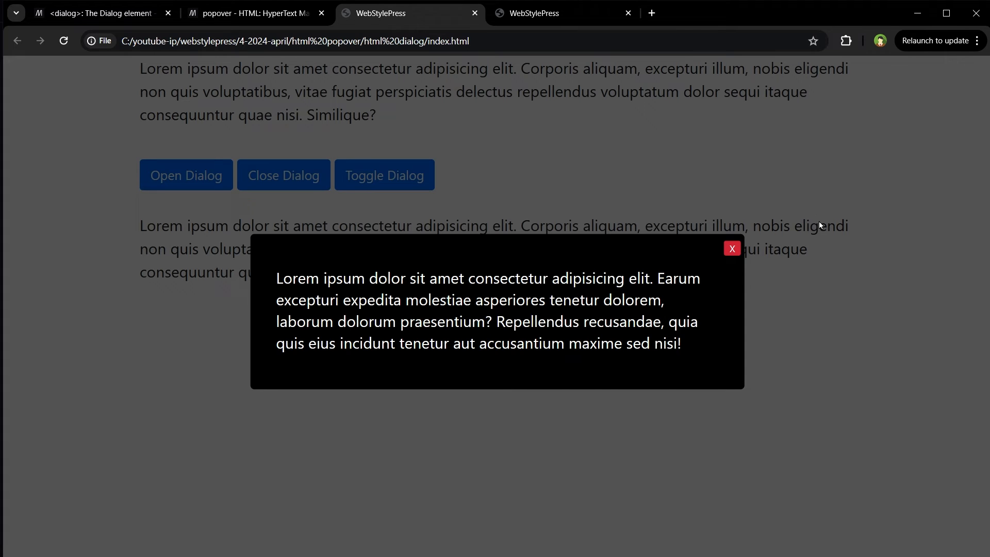
Step: View the dialog demo's open dark dialog and test whether clicking outside closes it
left_click_drag(277, 278, 681, 343)
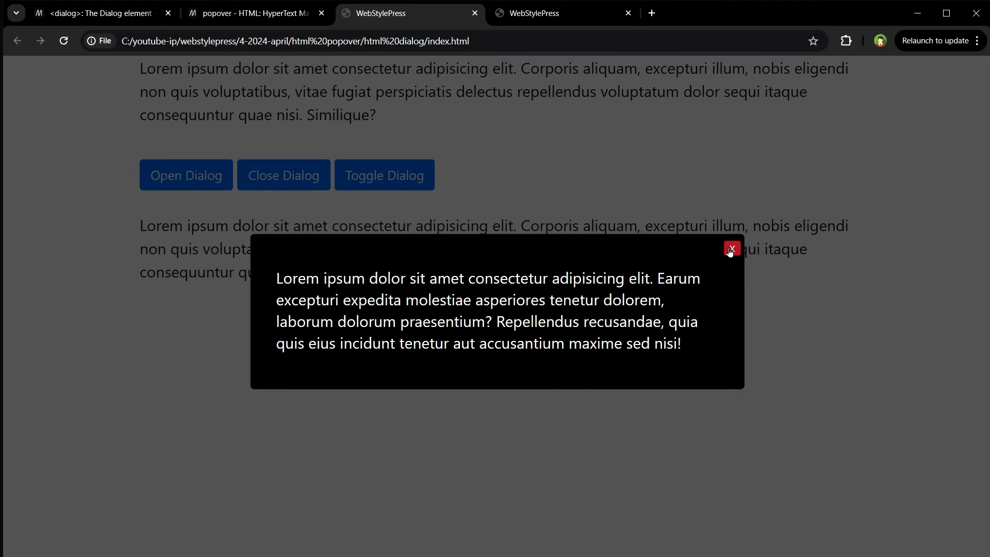
mouse_move(496, 243)
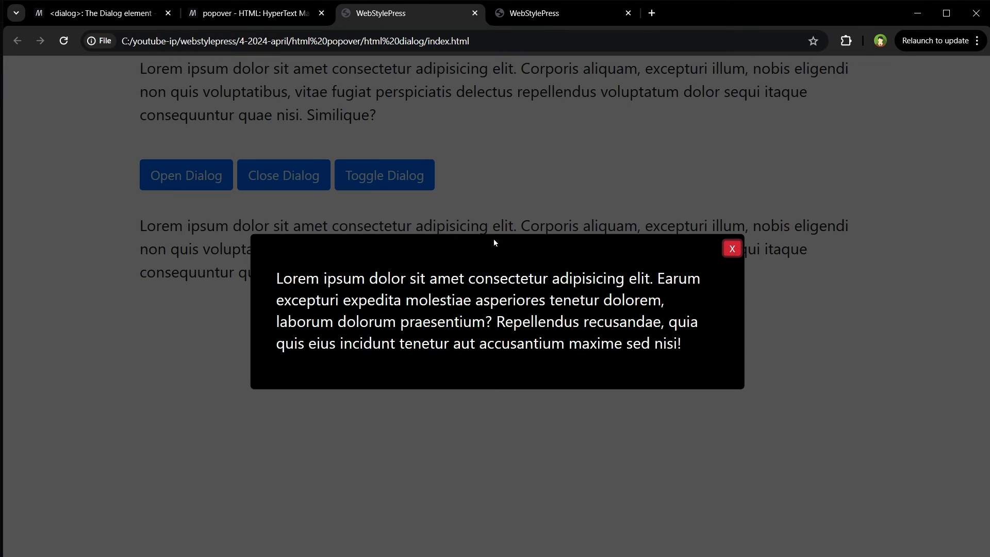
left_click(537, 14)
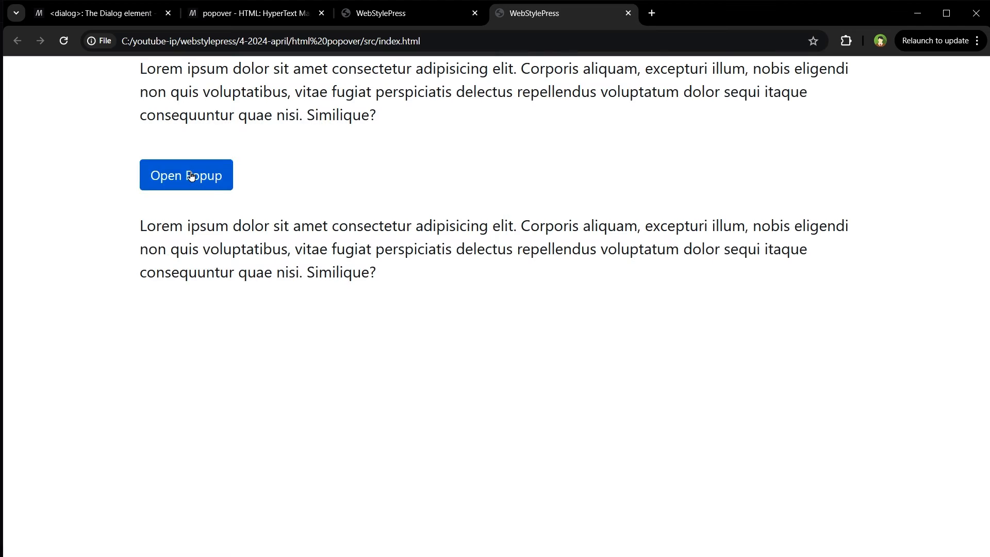
left_click(186, 174)
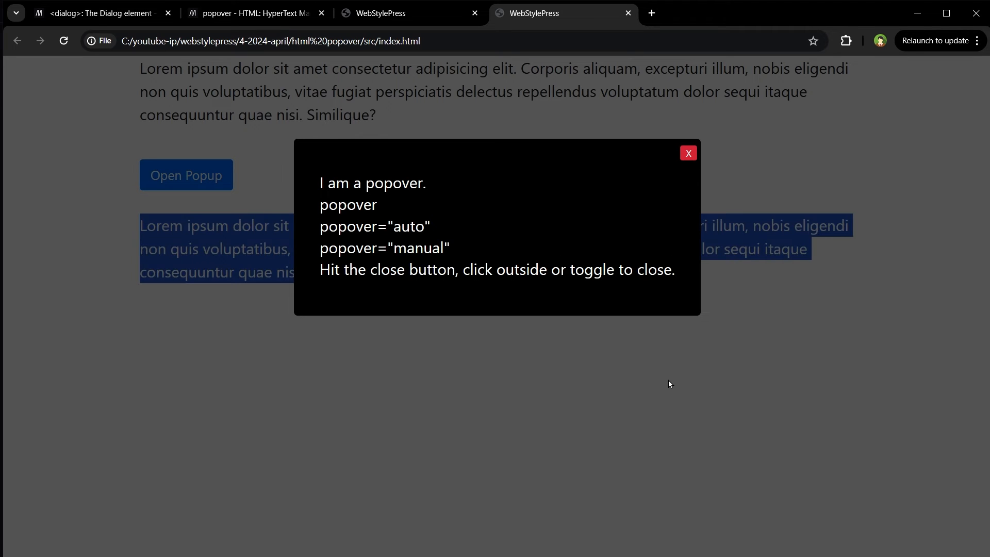
mouse_move(667, 274)
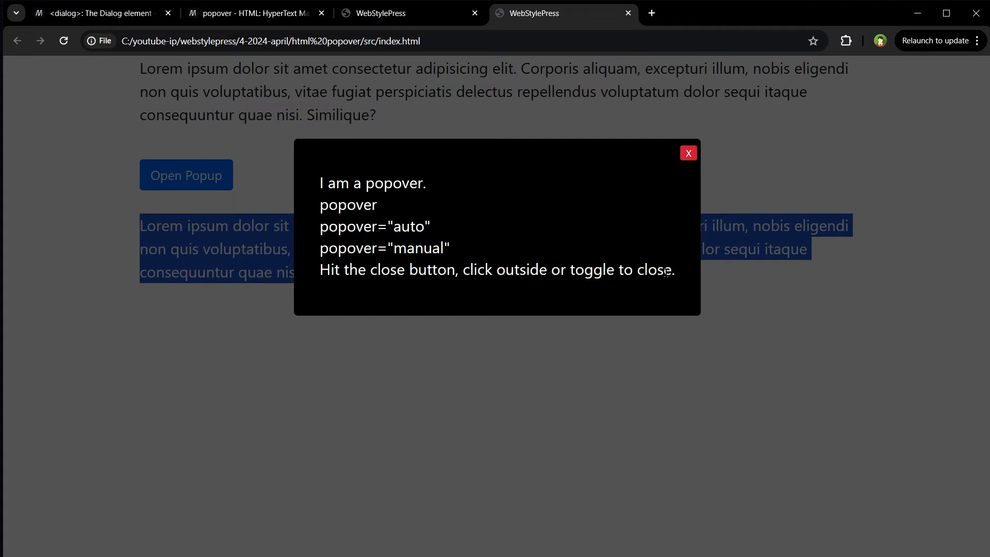
mouse_move(689, 156)
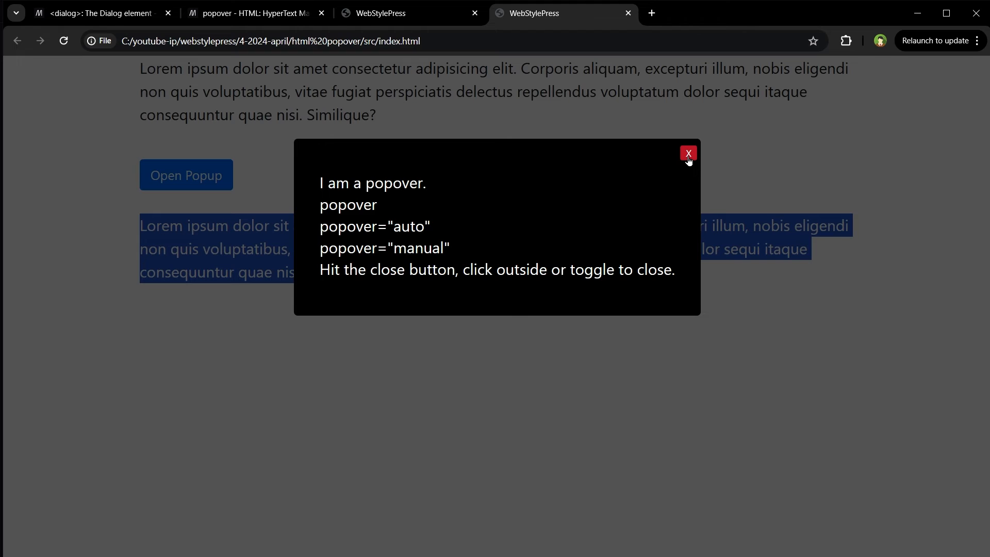
left_click(689, 153)
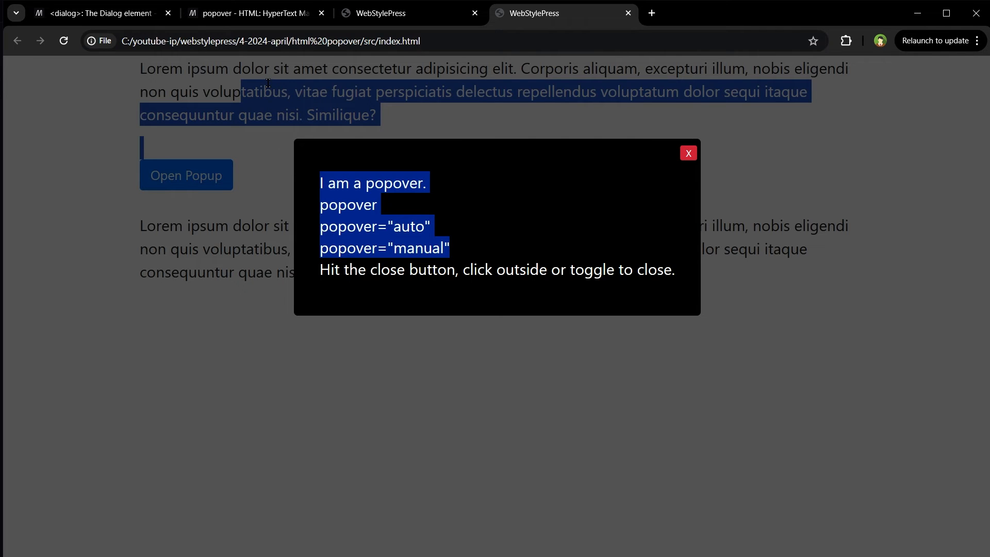
left_click(504, 251)
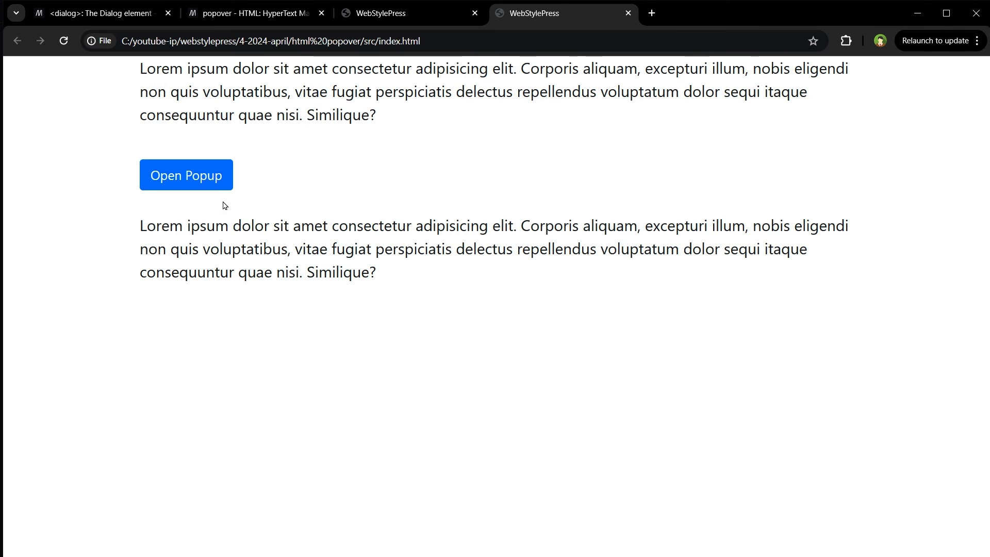
left_click(186, 175)
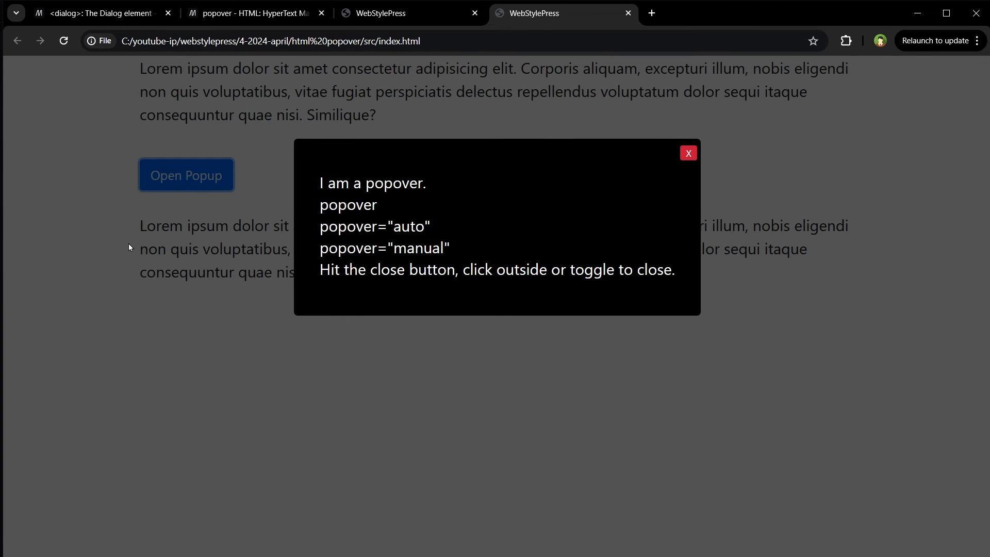
mouse_move(759, 395)
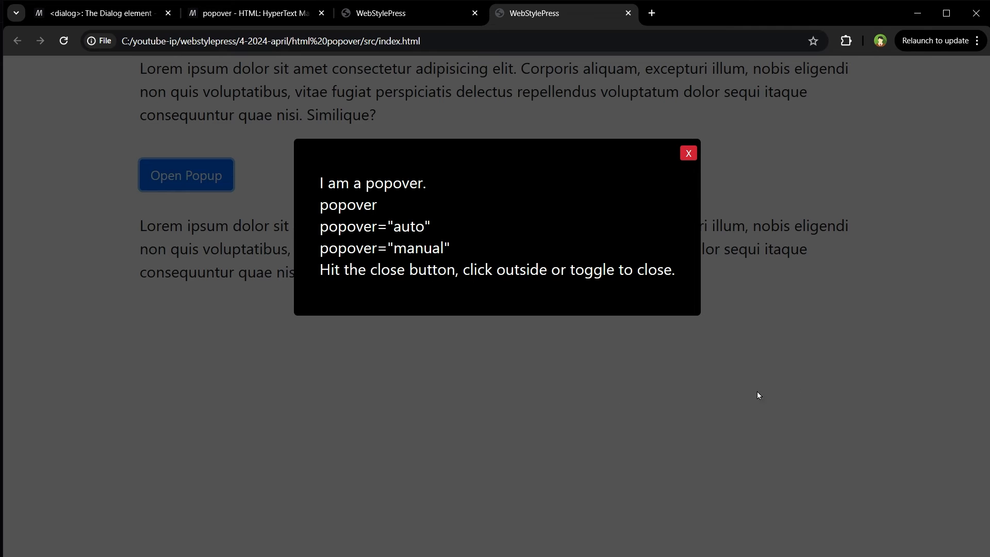
left_click(689, 153)
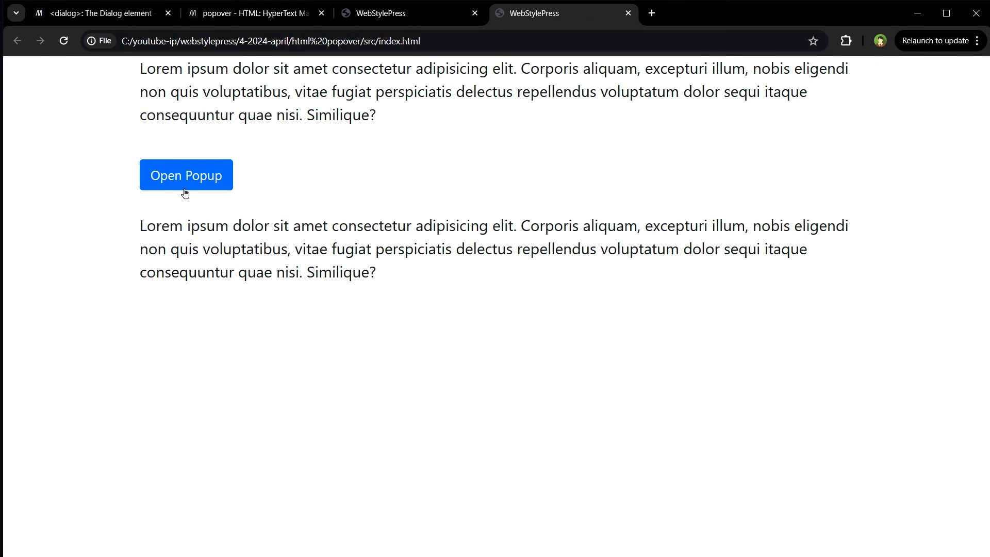
left_click(186, 176)
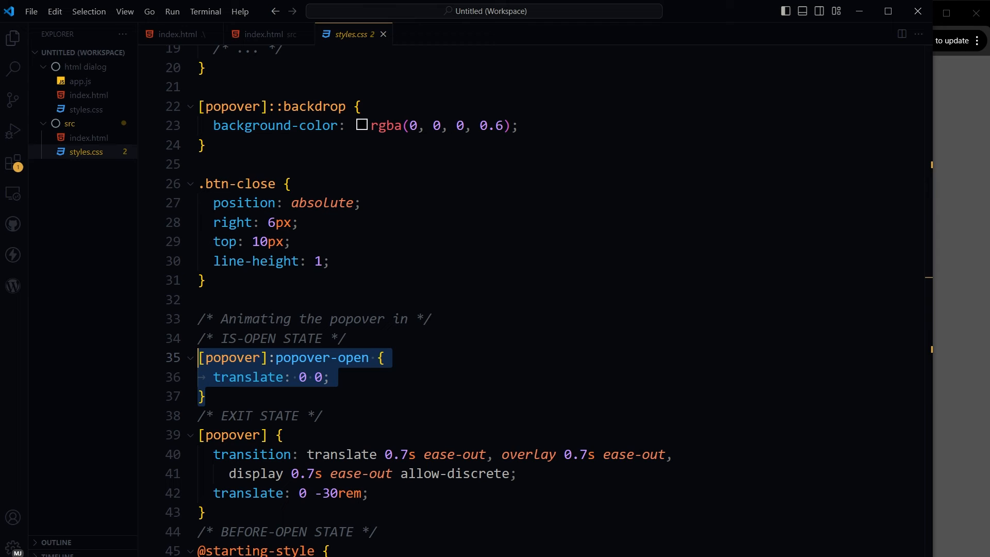
Step: Show styles.css with the [popover]:popover-open and backdrop rules in VS Code
left_click(267, 34)
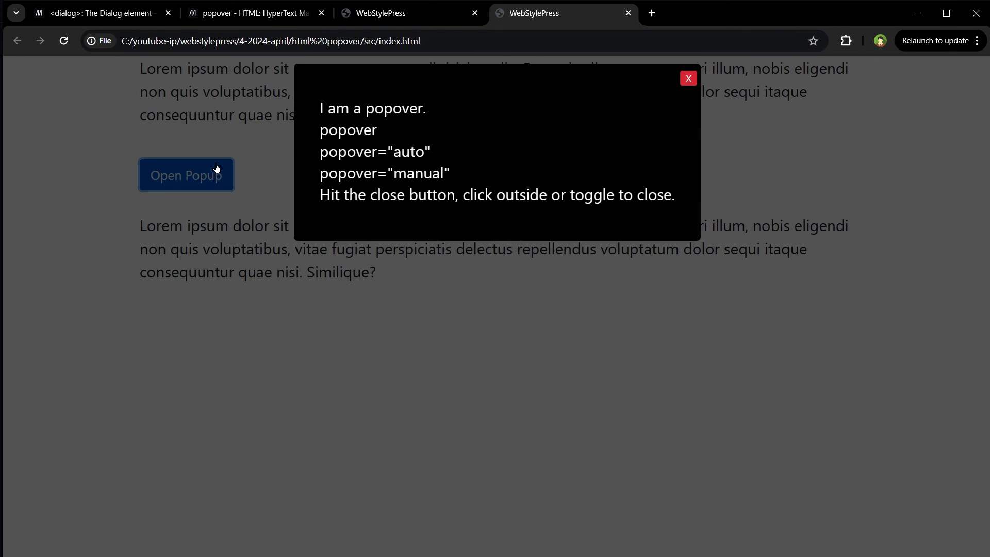
Step: Return to the html dialog WebStylePress demo tab showing its dark dialog open
left_click(393, 14)
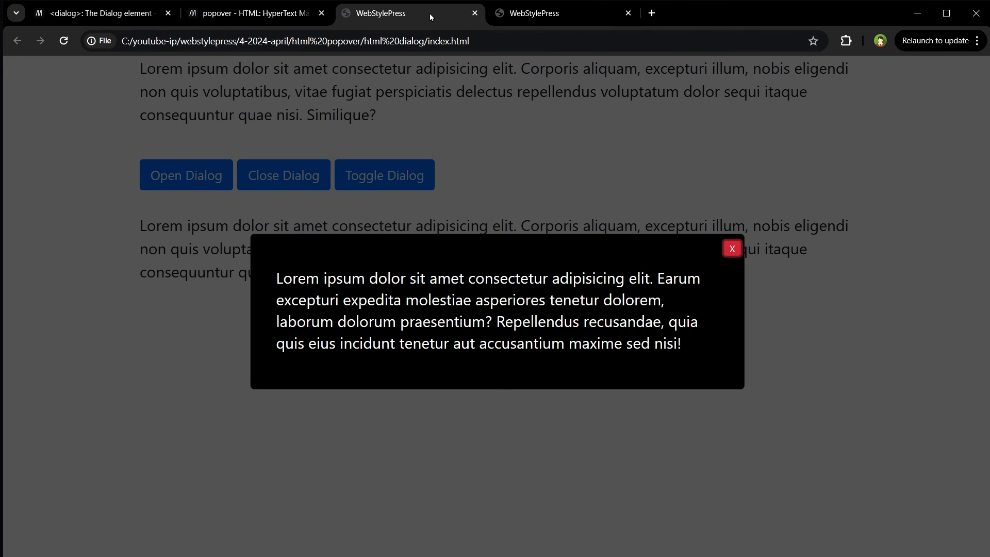
mouse_move(613, 408)
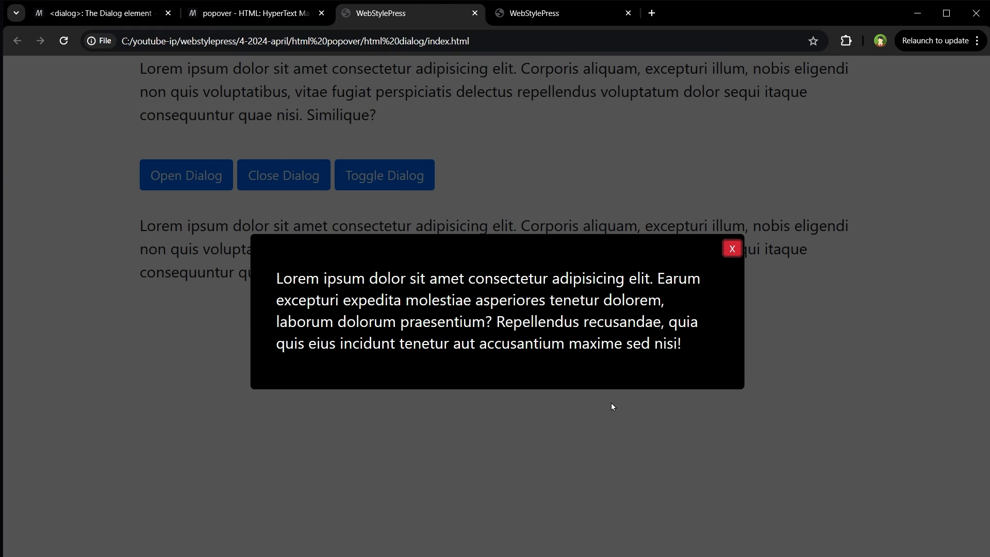